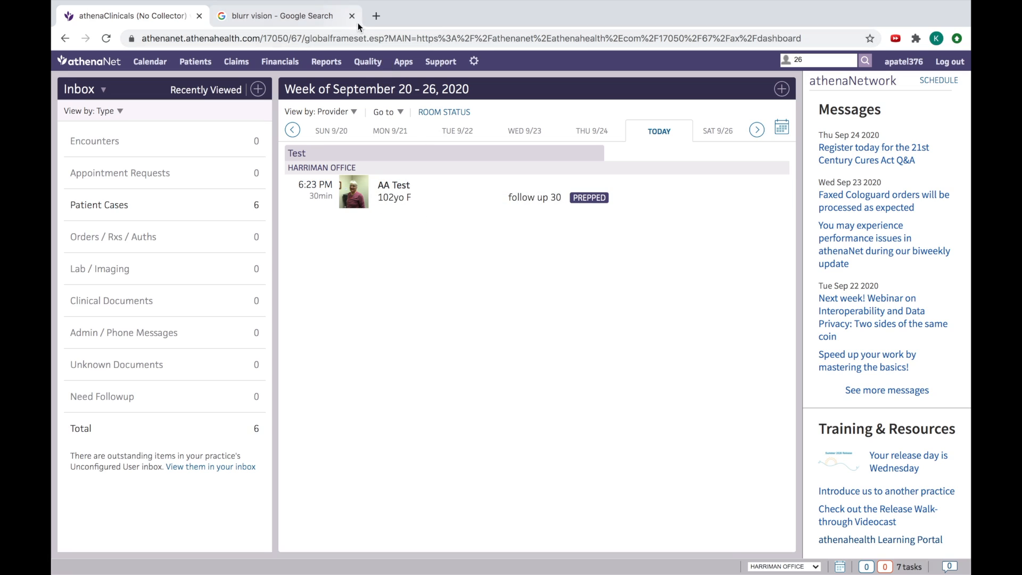
Close the leftover search tab and reach My Text Macros, starting a new macro
left_click(353, 16)
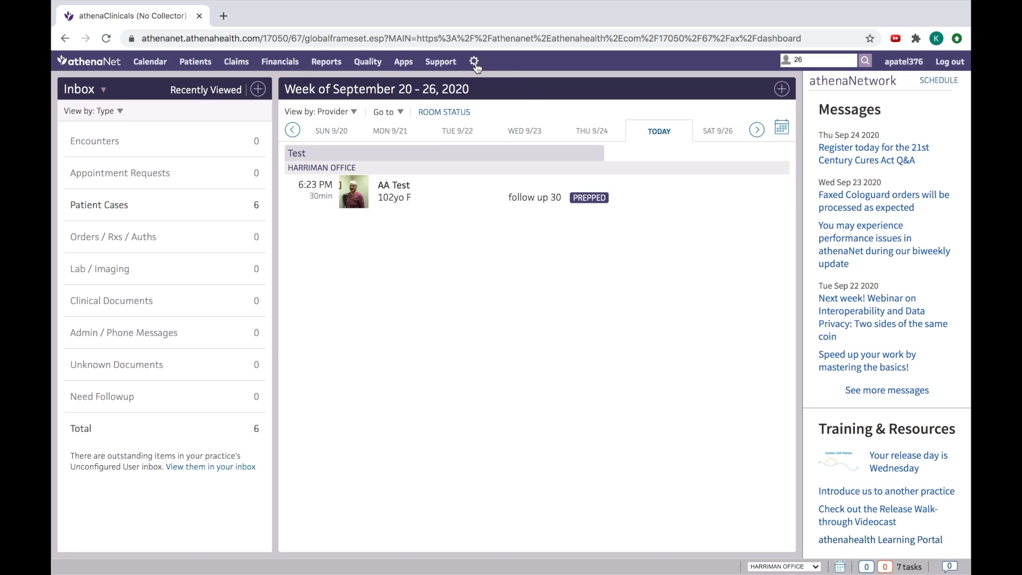
left_click(475, 62)
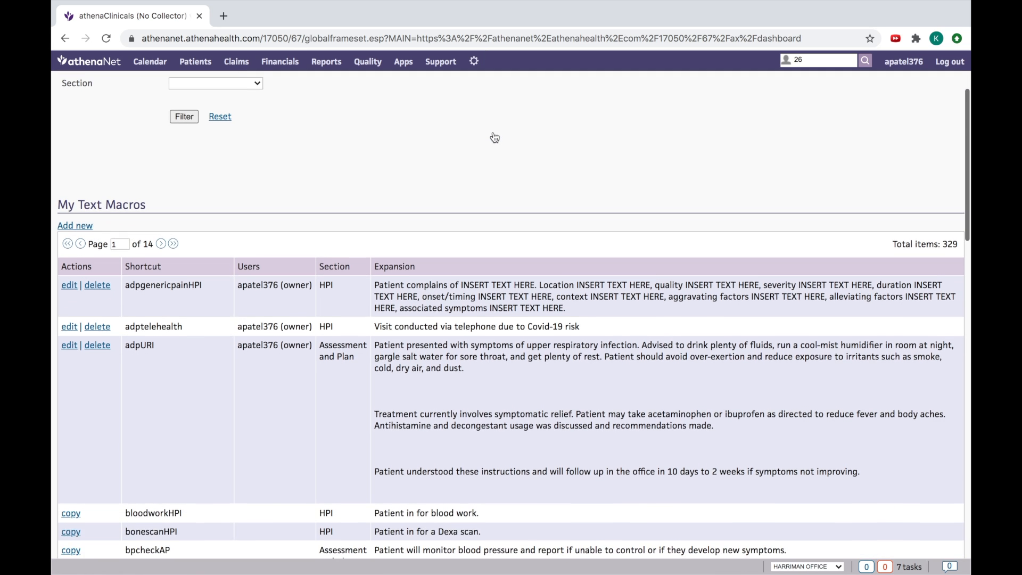
scroll("down", 3)
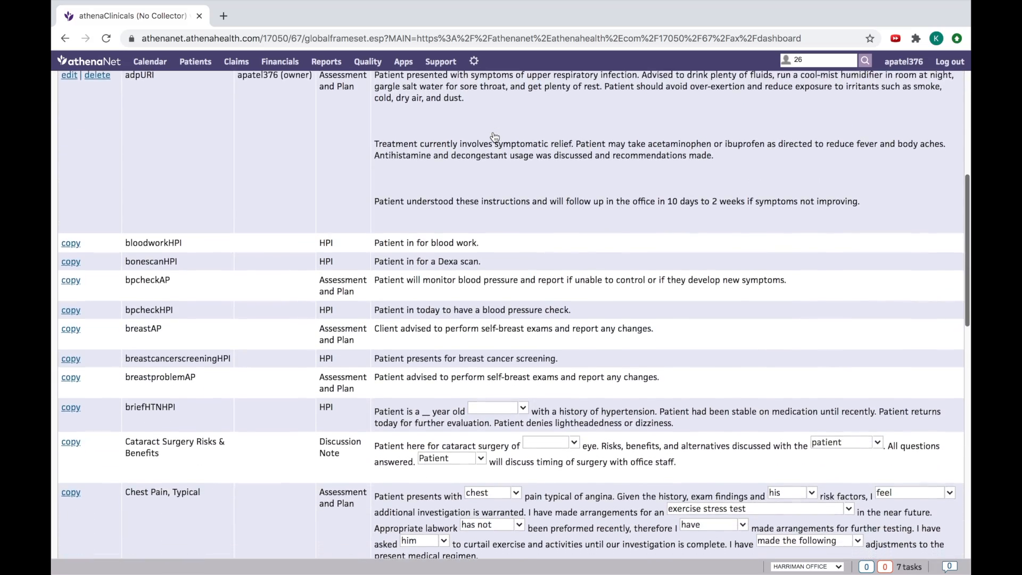
scroll("down", 3)
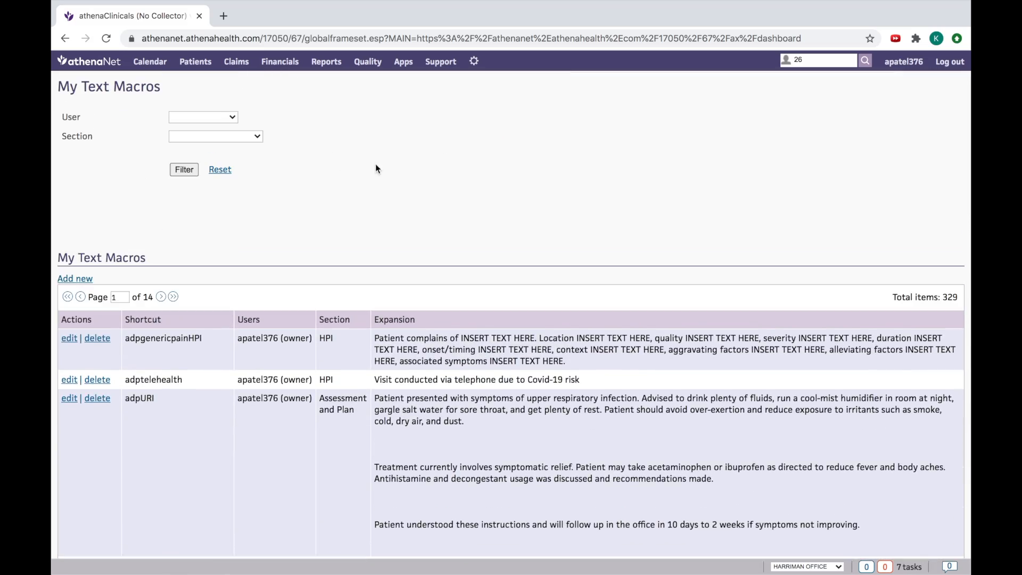
left_click(75, 278)
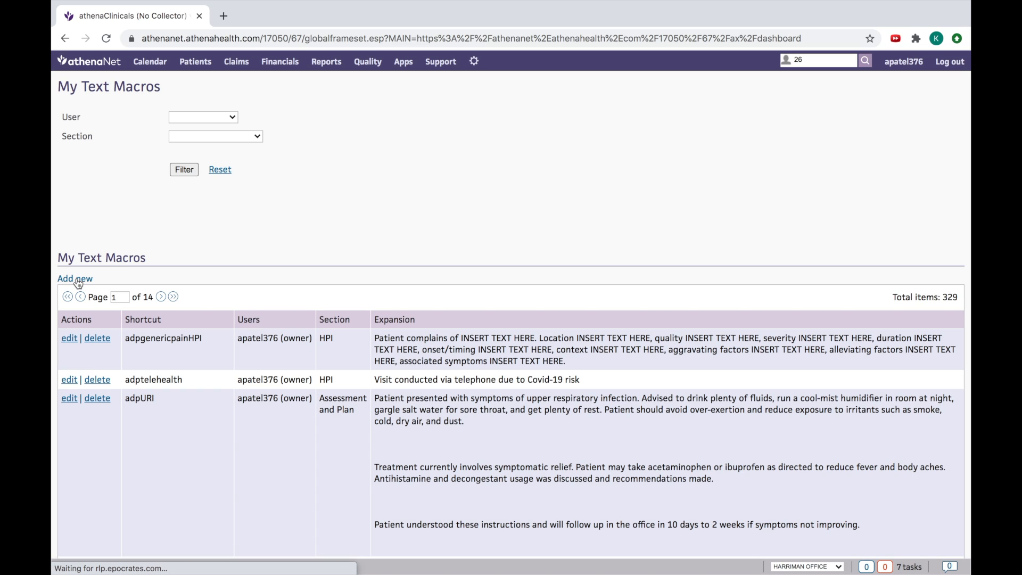
Enter the expansion lines on NOT noting vision changes and the last eye exam
left_click(74, 278)
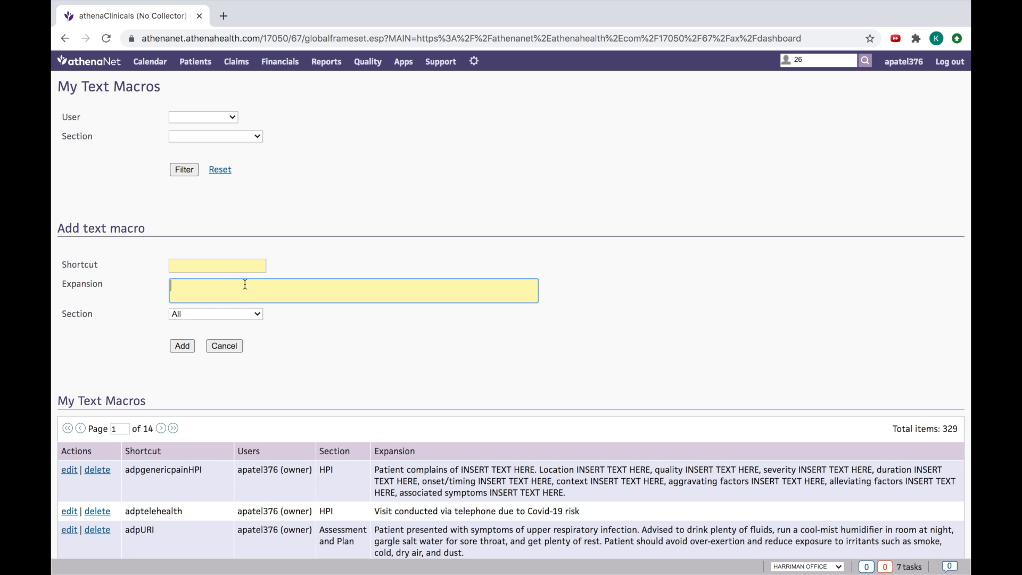
type("NOT notic")
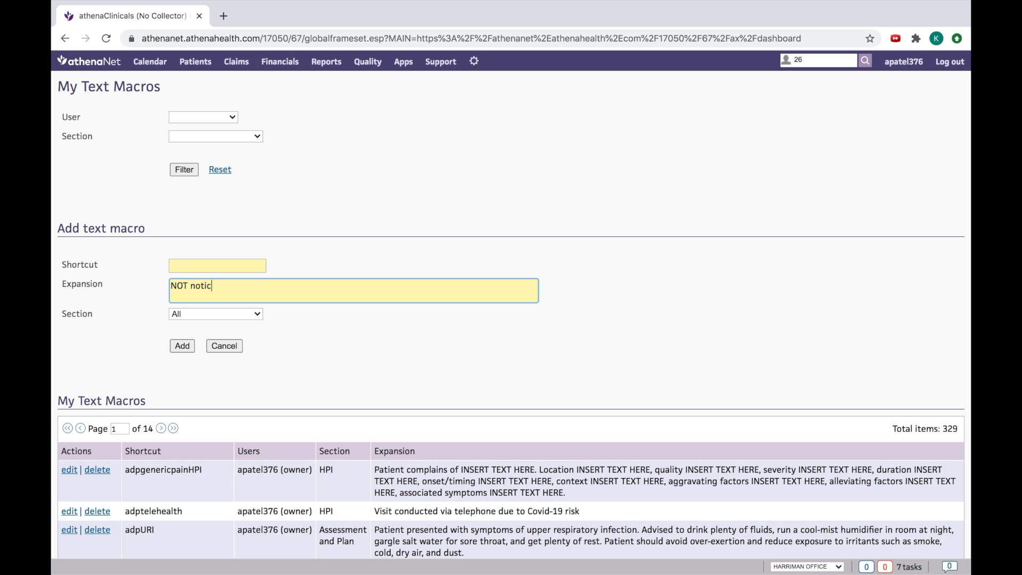
type("ed any c")
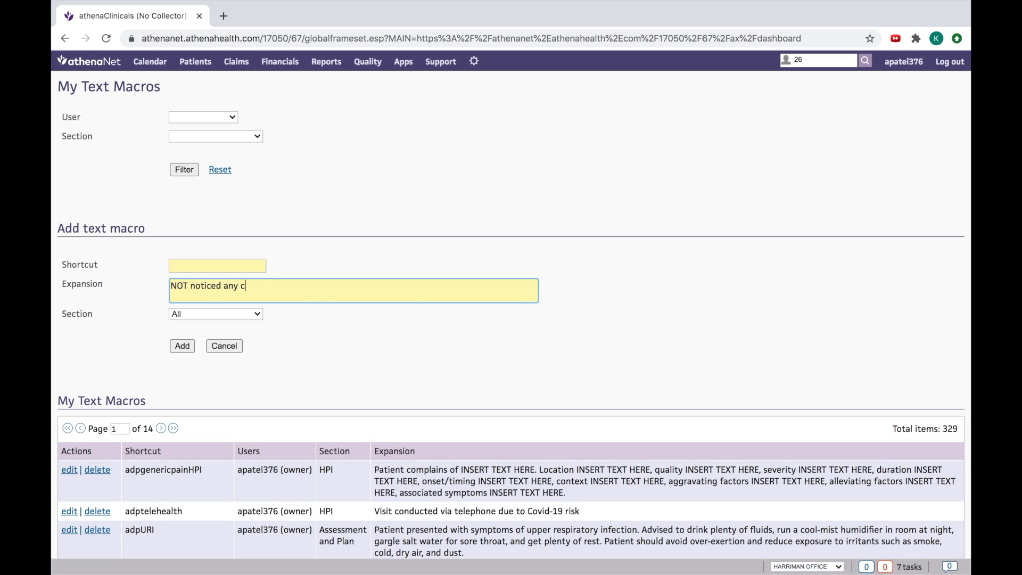
type("hanges of")
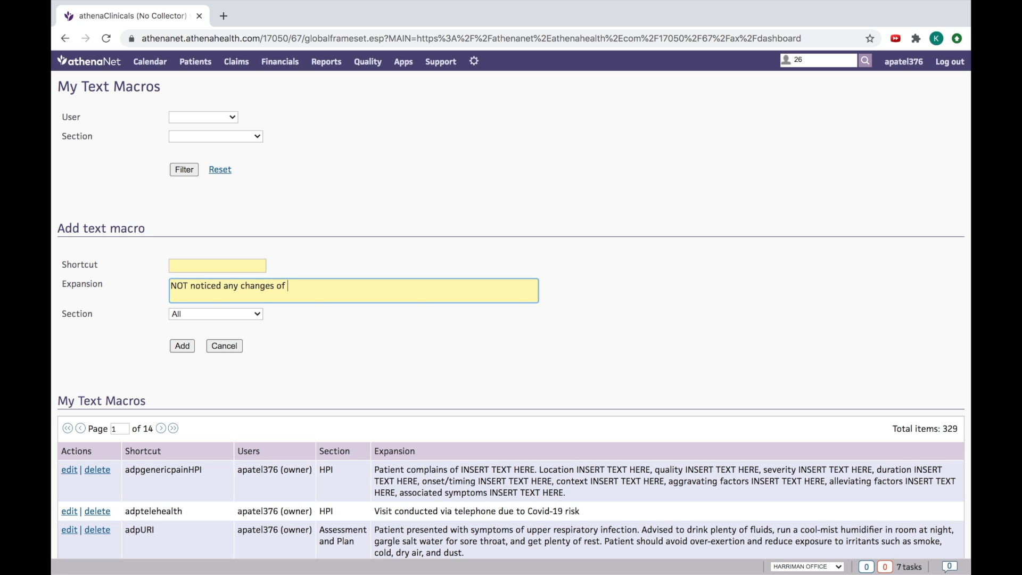
type("vision")
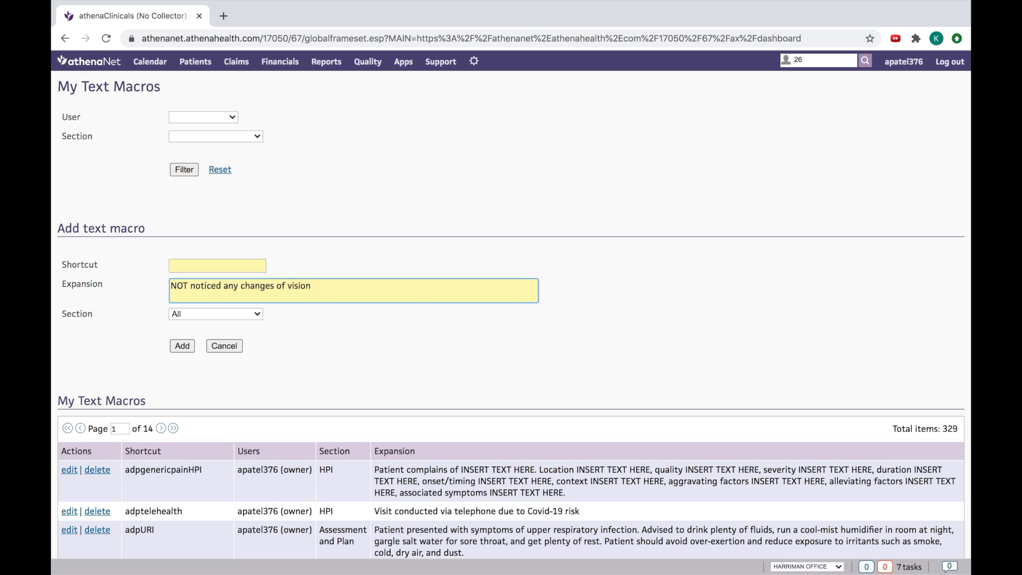
type("lasy")
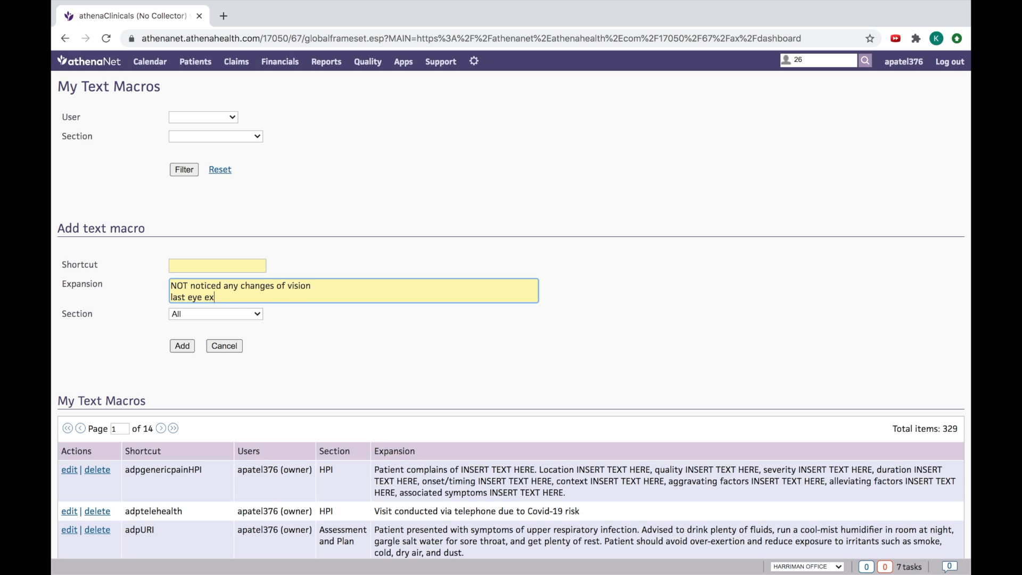
type("am was")
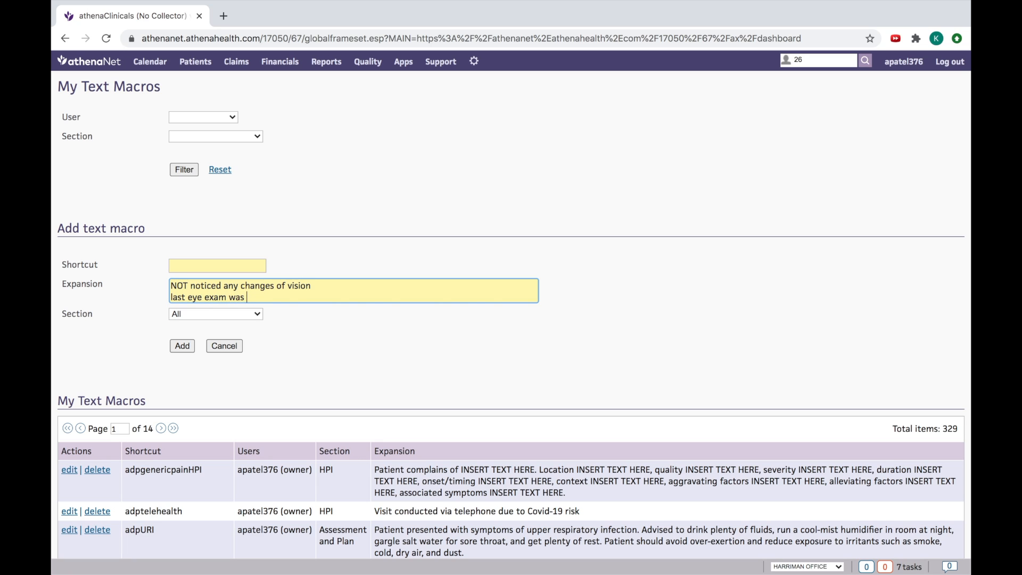
type("on ____")
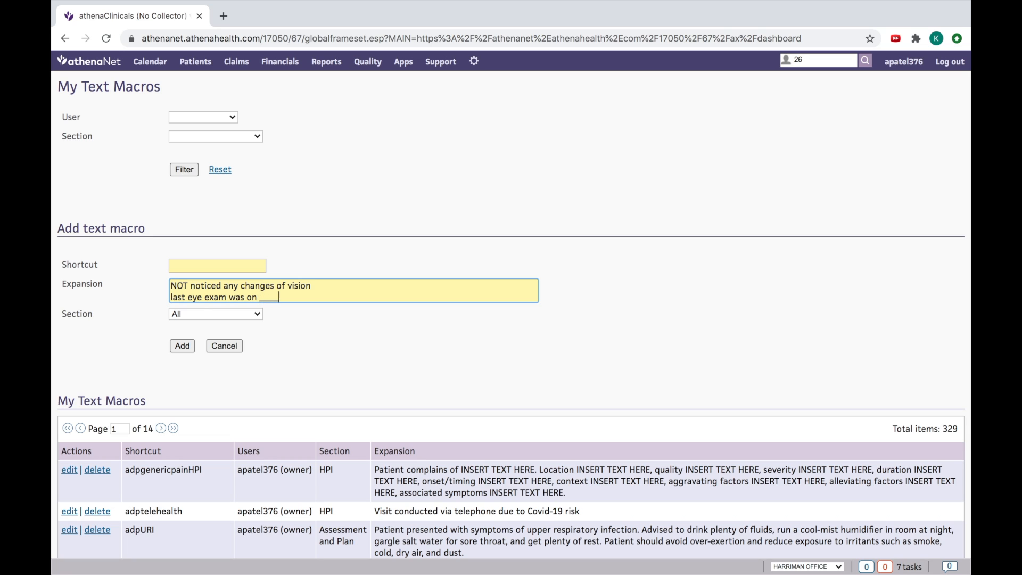
Add the numbness or tingling NOT present line, fix 'numbess', and end with NORMAL sexual function
type("num")
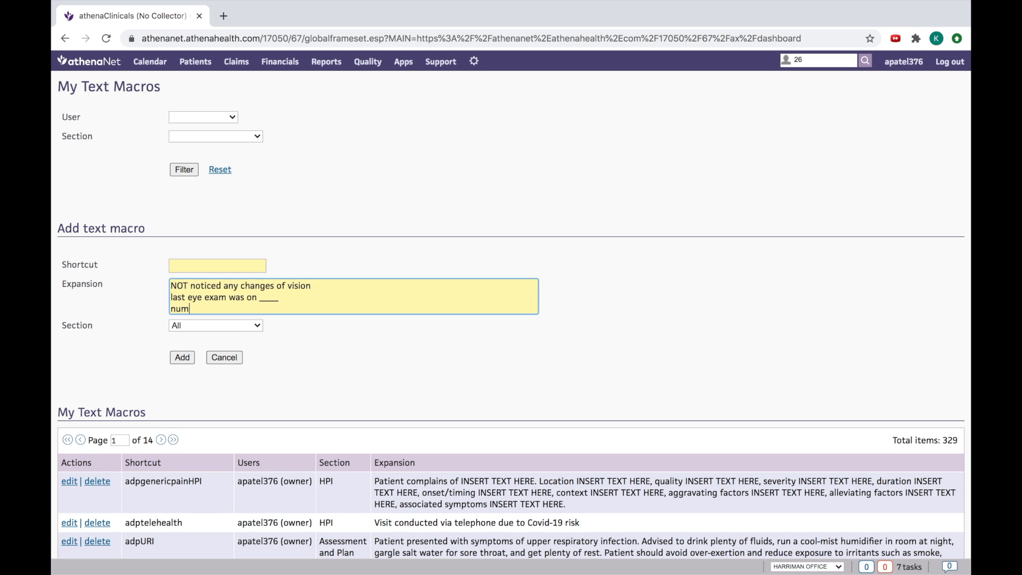
type("bess")
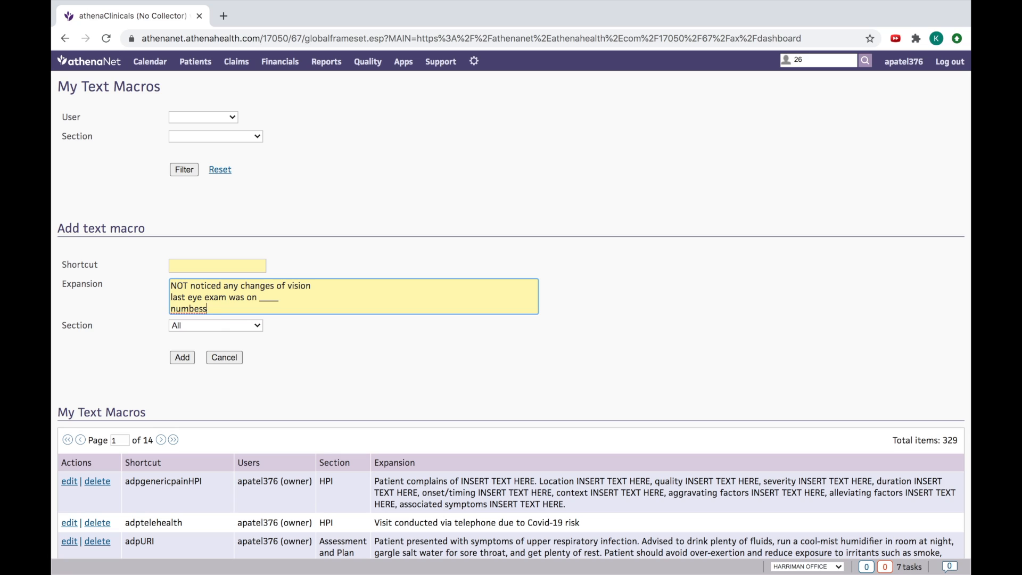
type("or ti")
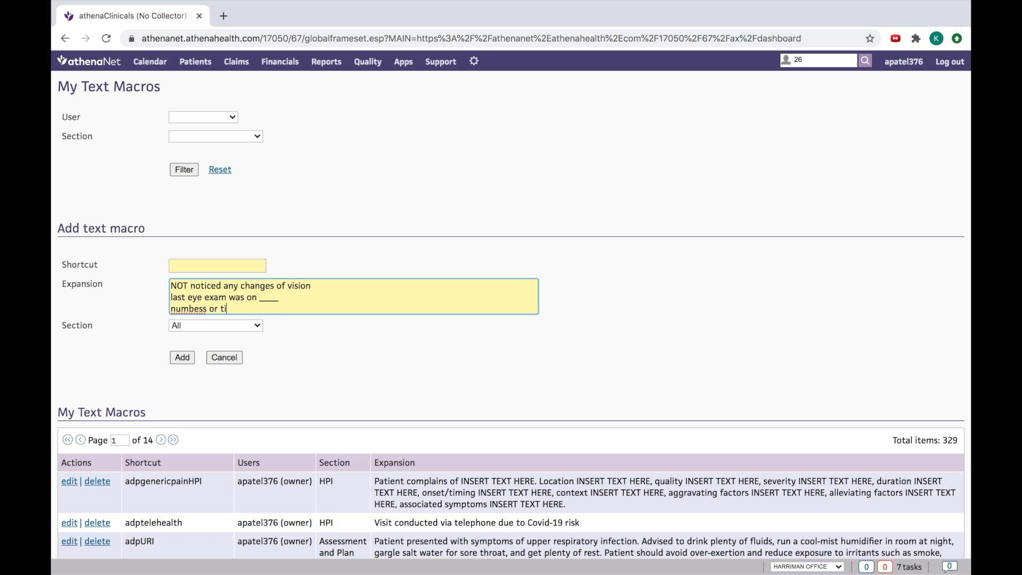
type("ngling no")
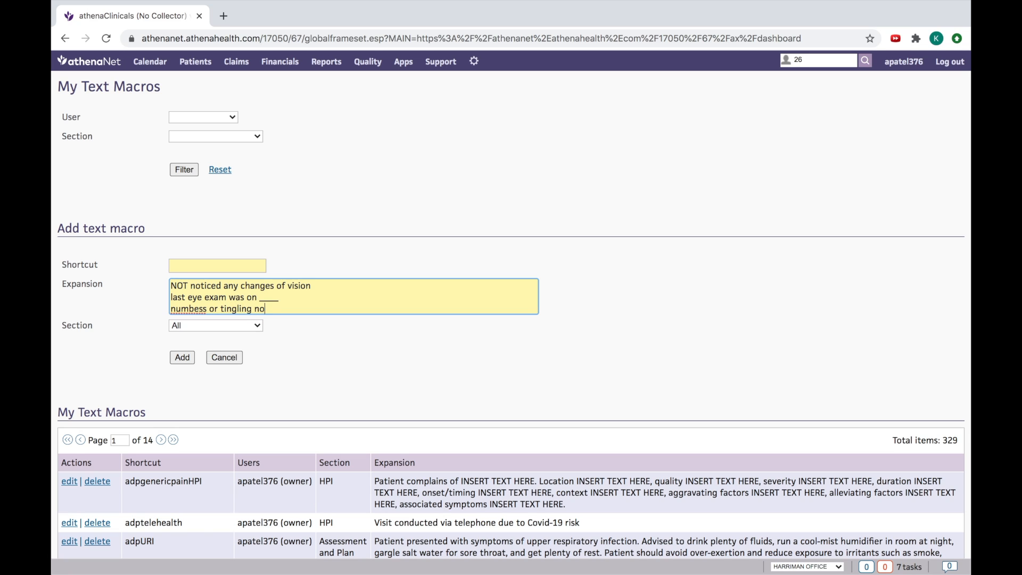
right_click(189, 309)
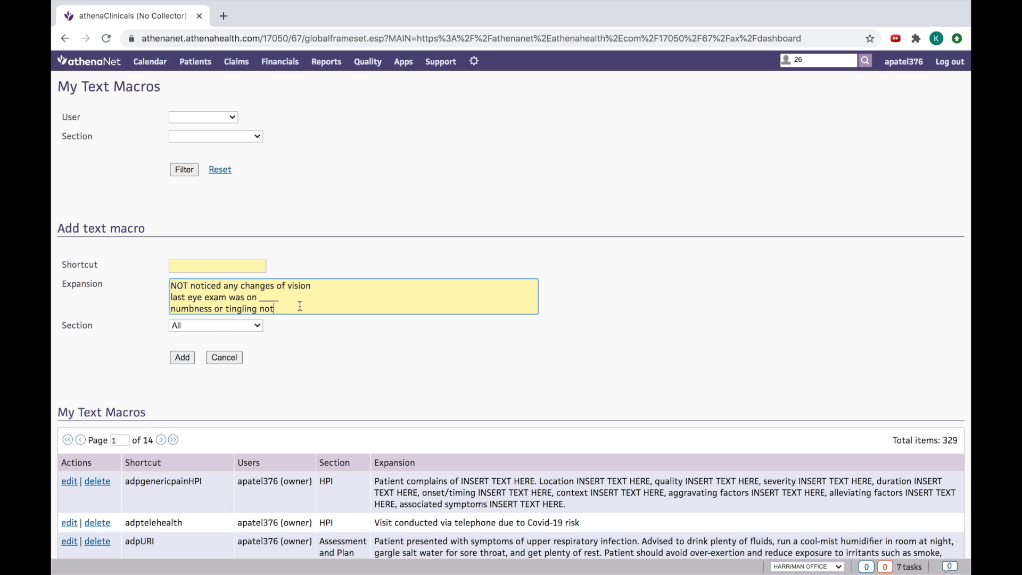
type("NOT")
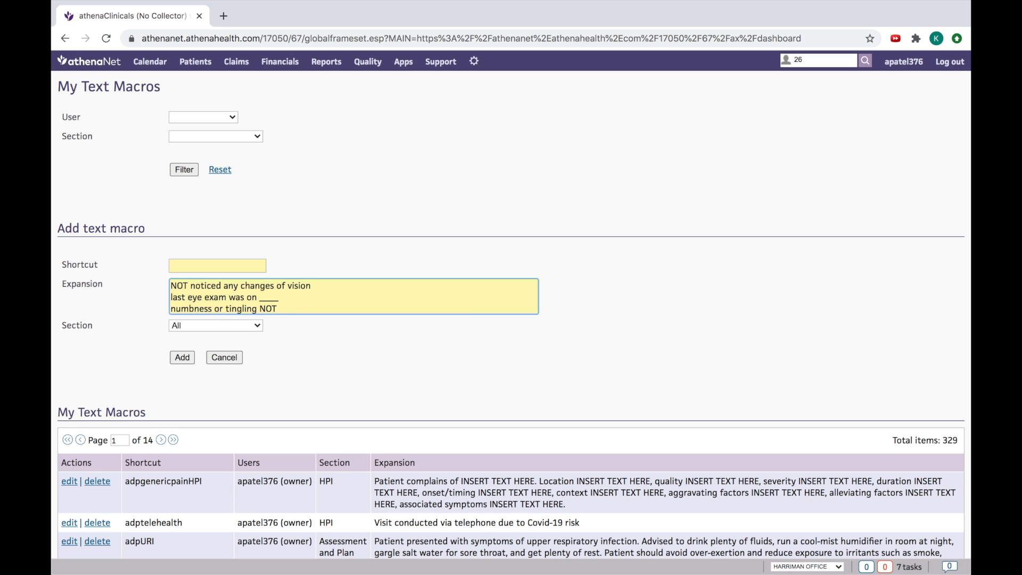
type("present")
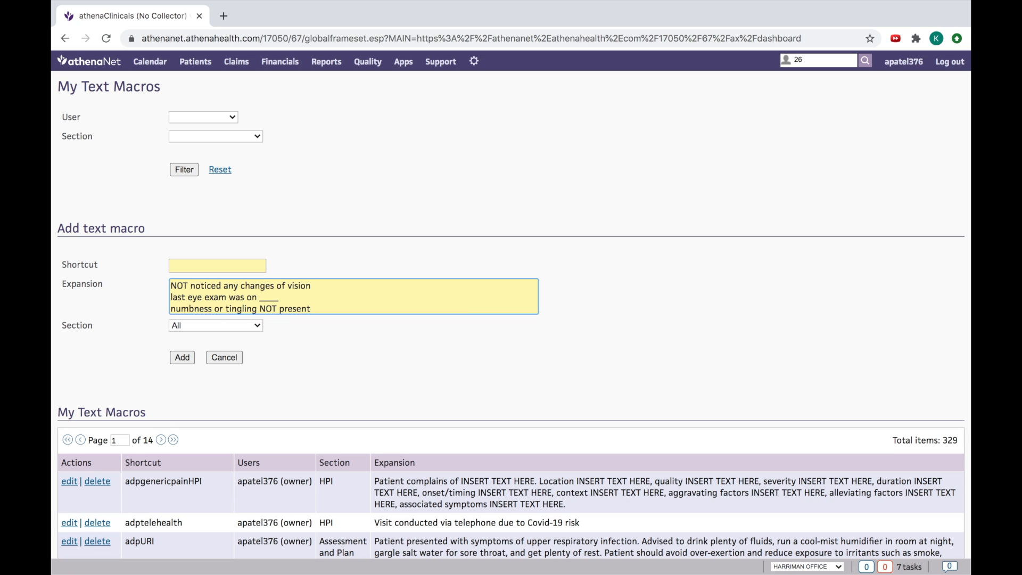
type("NORMAL")
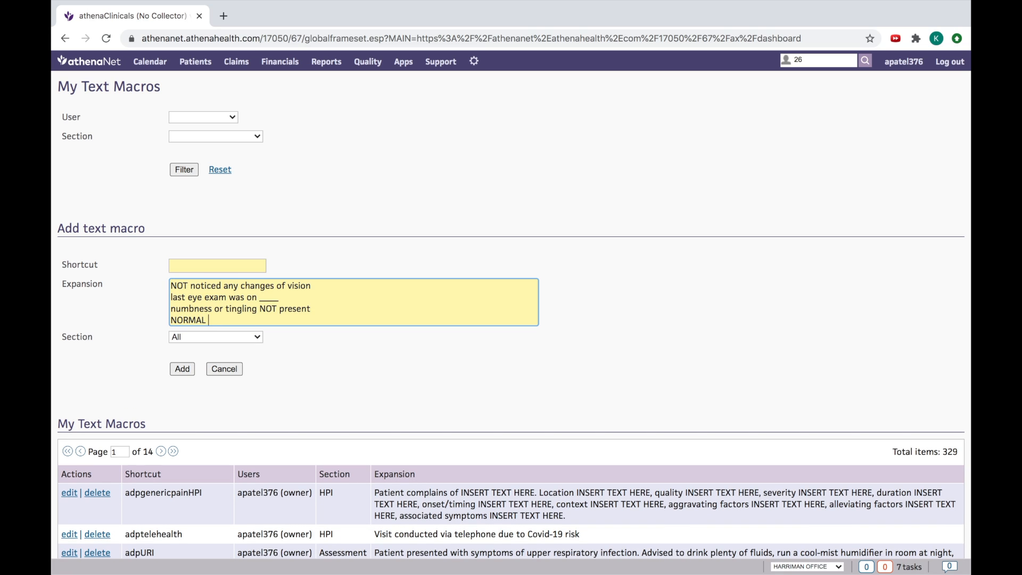
type("sexual")
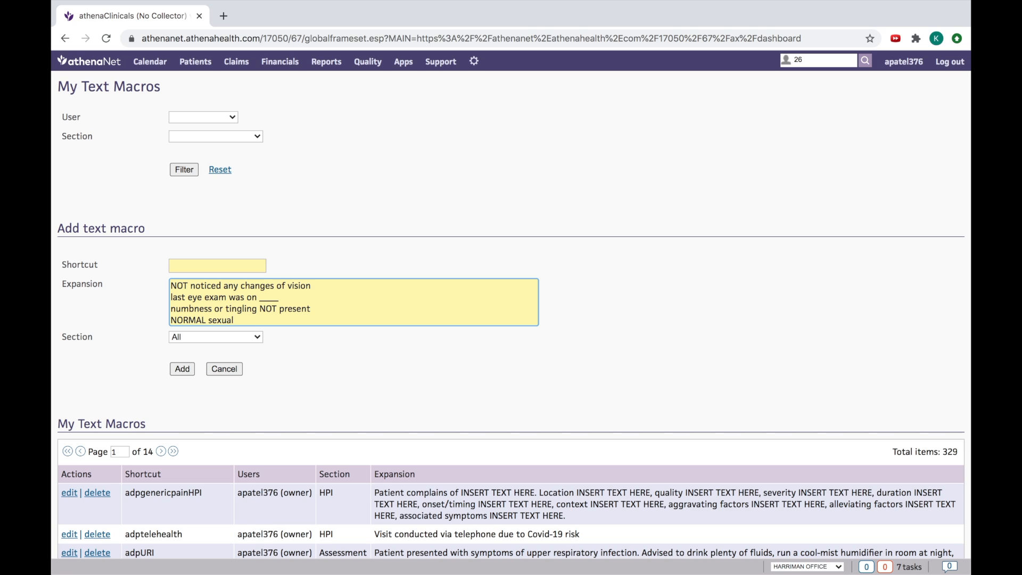
type("fu")
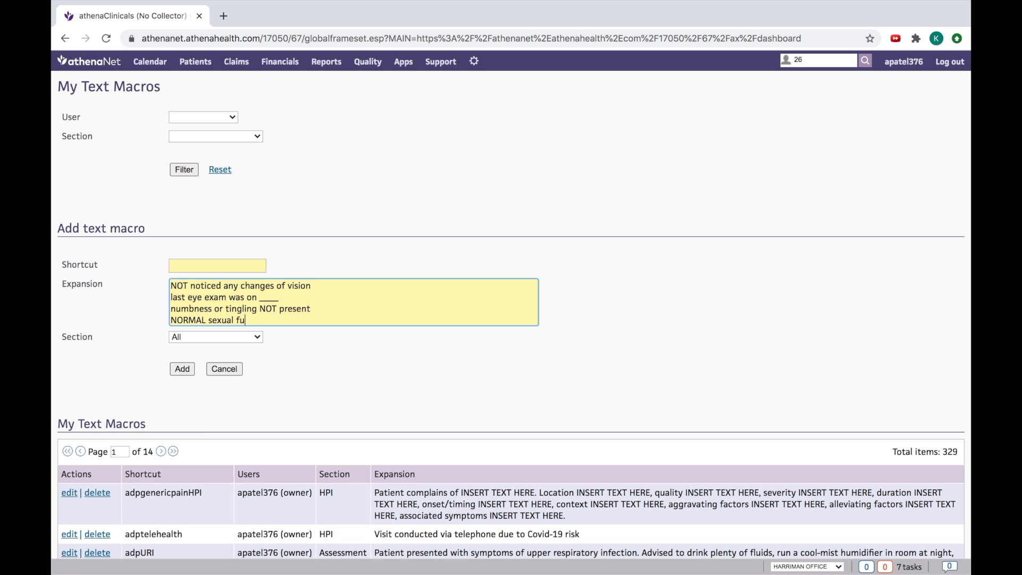
type("nction")
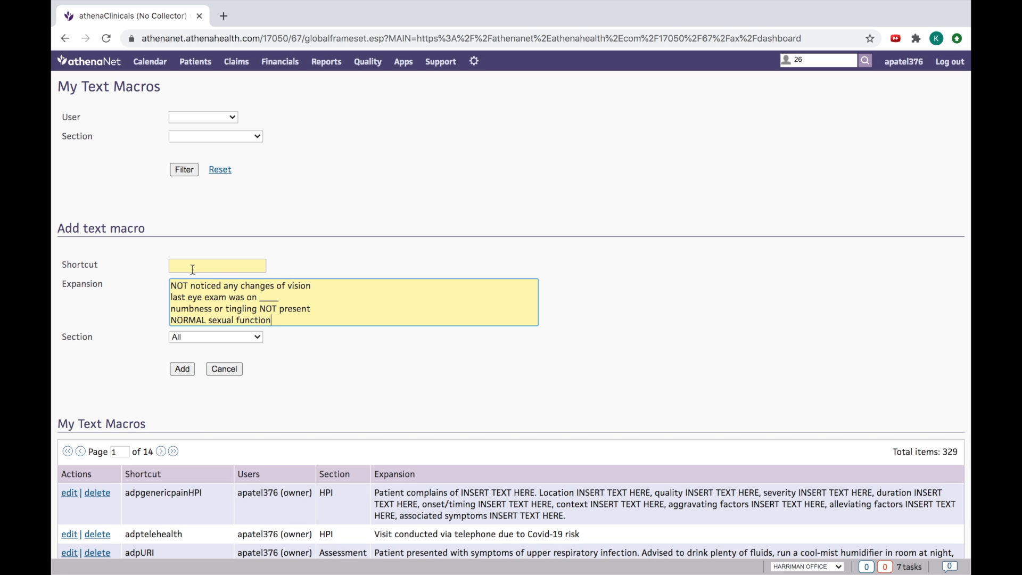
Name the shortcut adpdiabetesHPI and limit the macro to the HPI section
type("a")
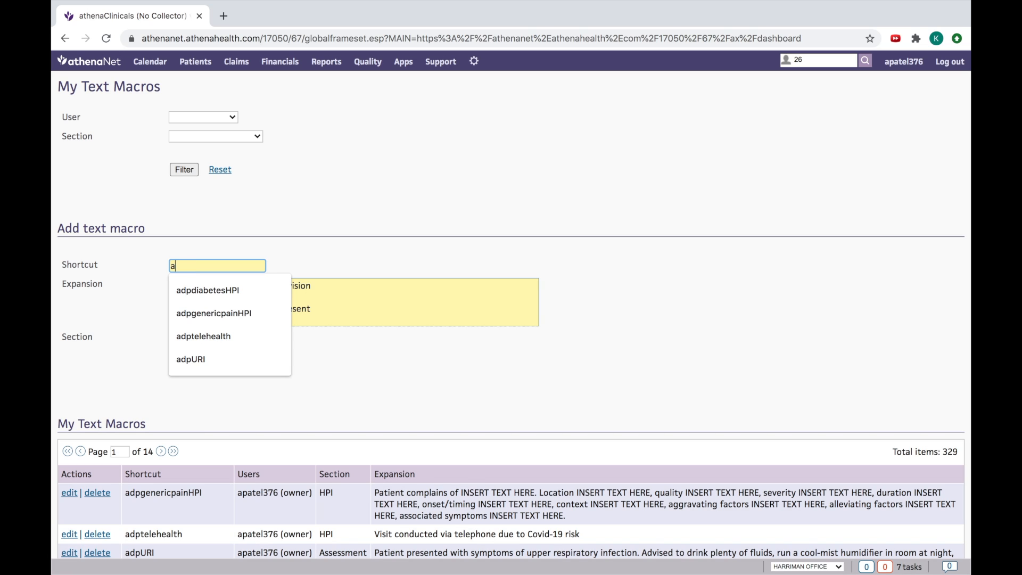
type("dpdiabetes")
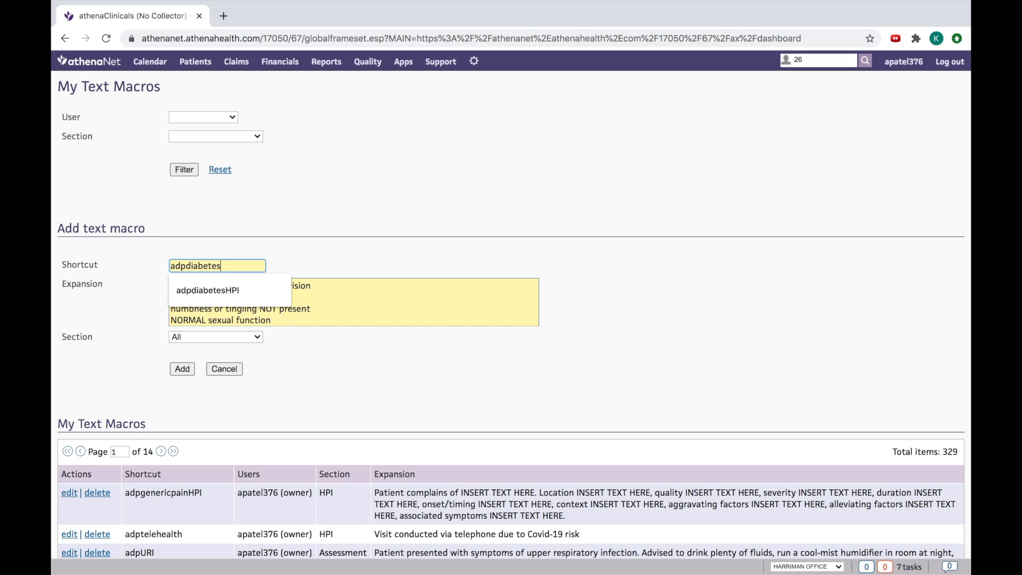
left_click(208, 289)
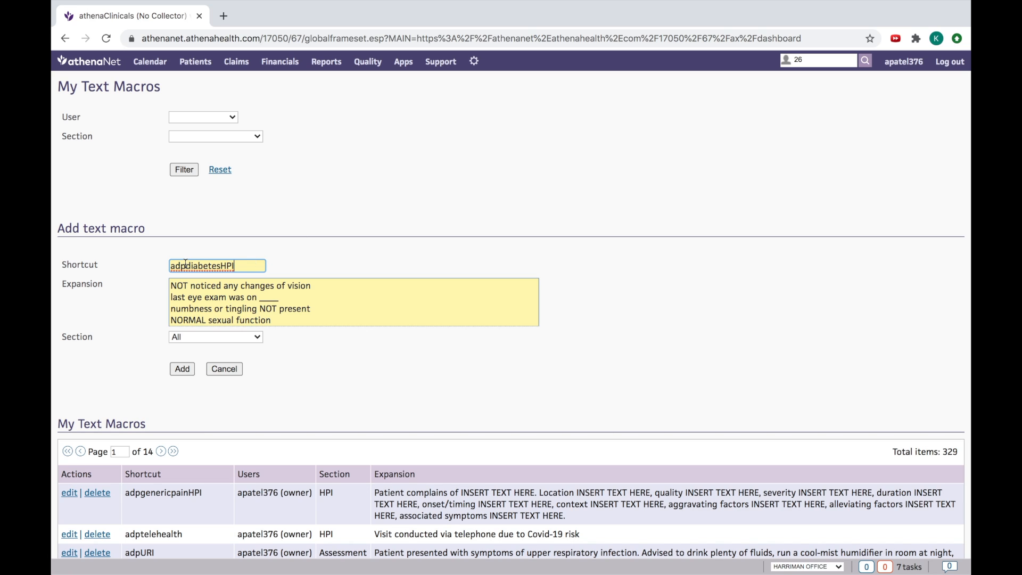
mouse_move(196, 354)
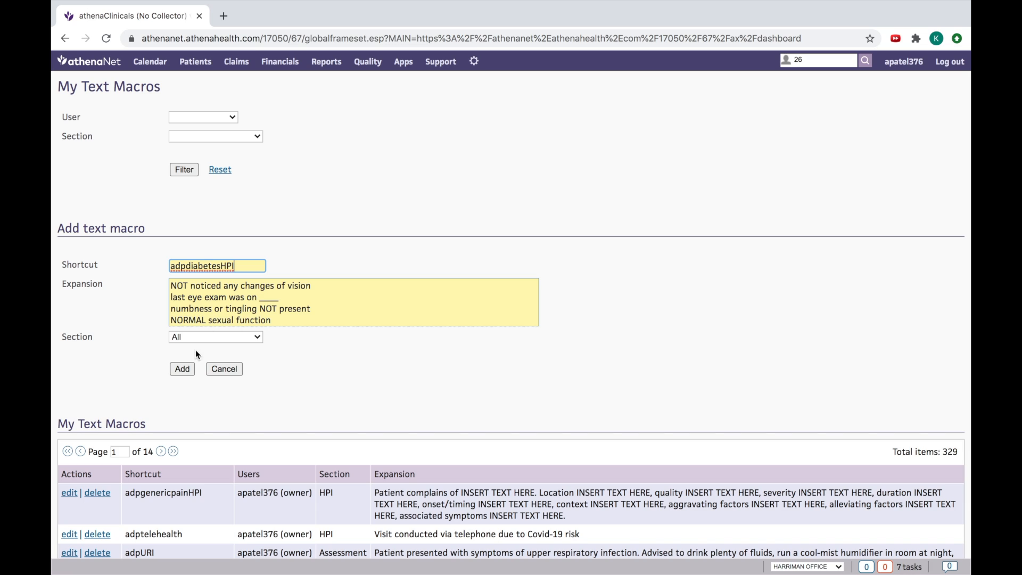
left_click(214, 336)
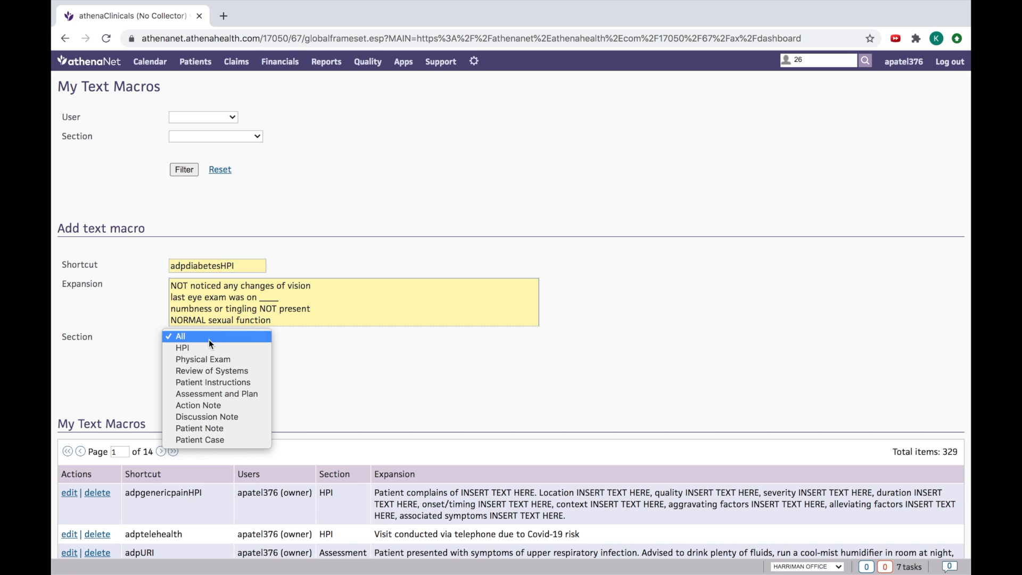
left_click(182, 347)
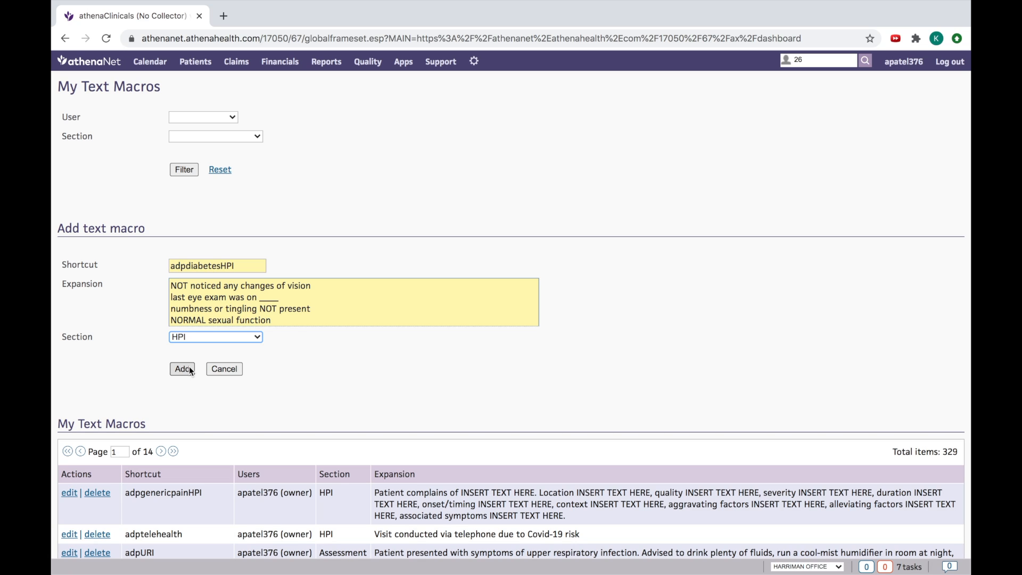
mouse_move(332, 361)
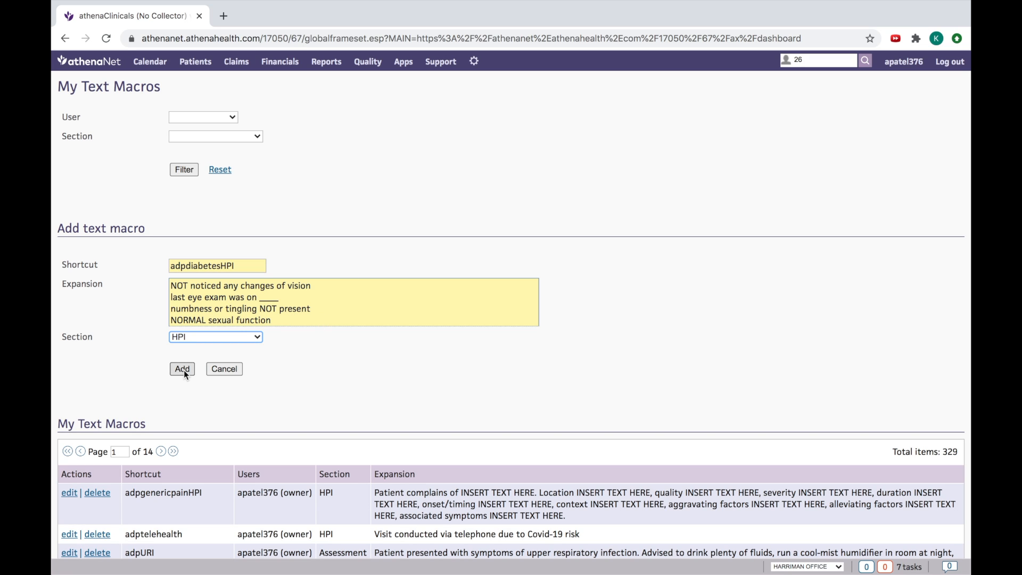
Save the macro, then open today's AA Test appointment at the History of Present Illness step
left_click(182, 368)
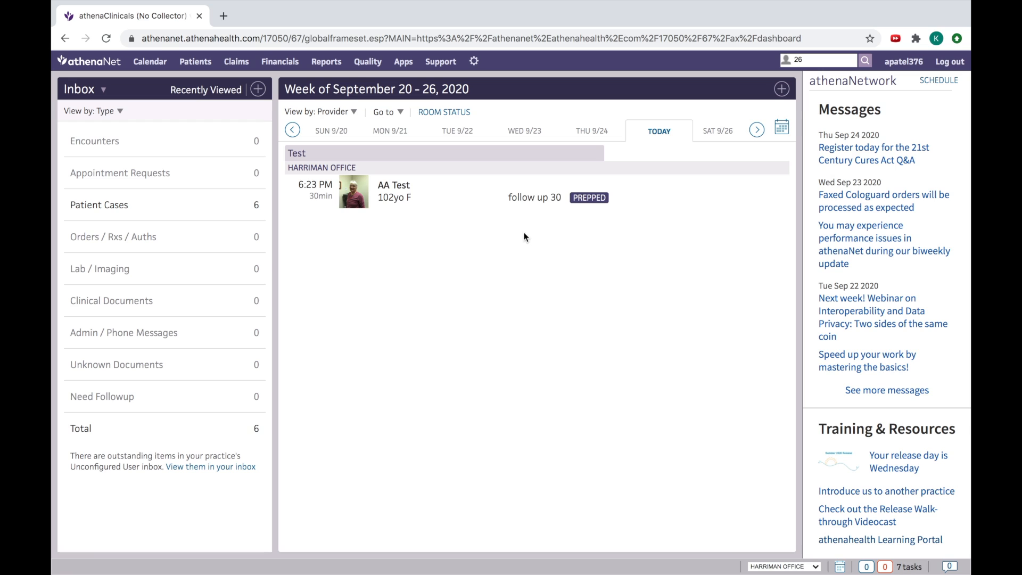
left_click(394, 191)
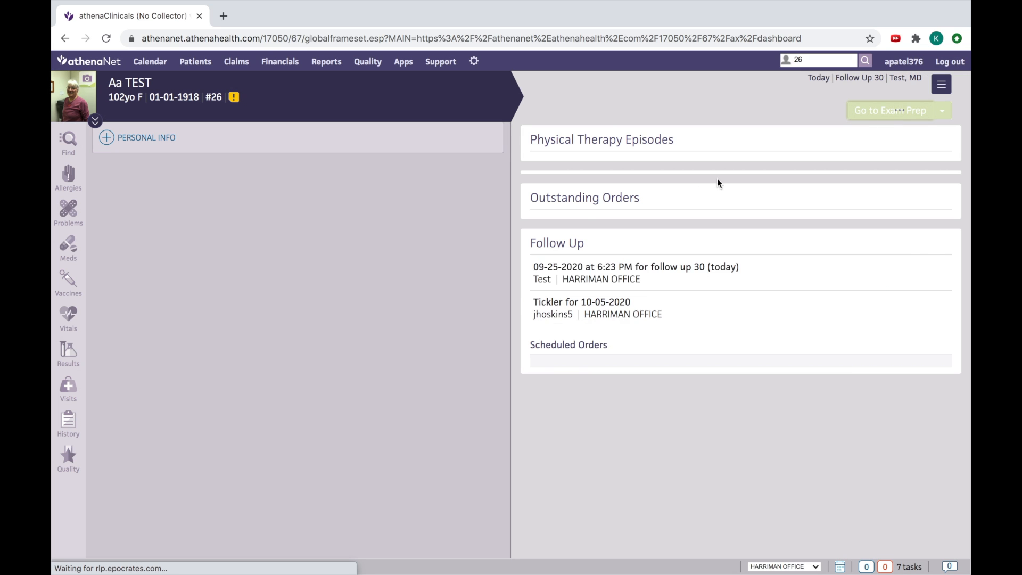
left_click(888, 110)
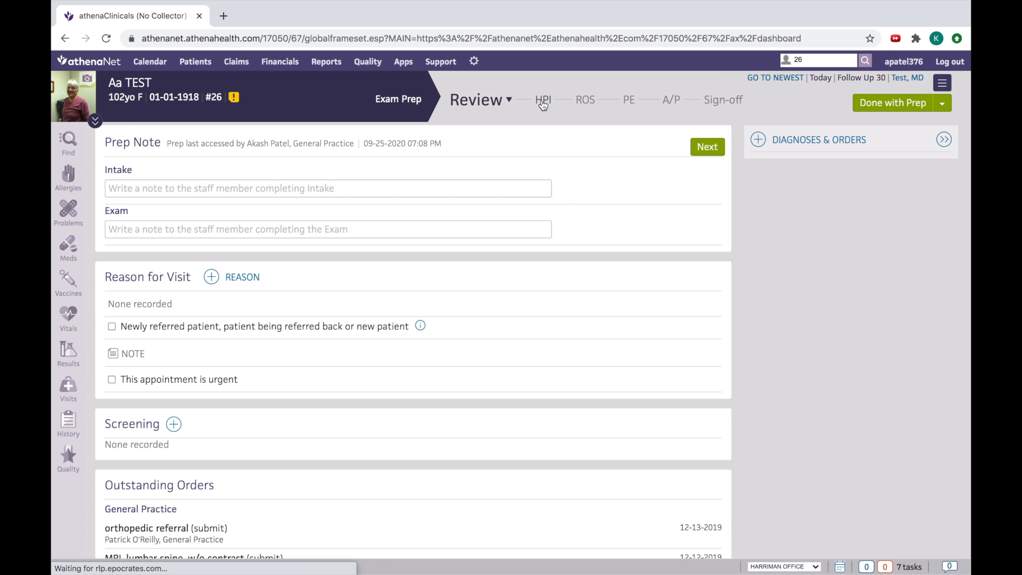
left_click(543, 100)
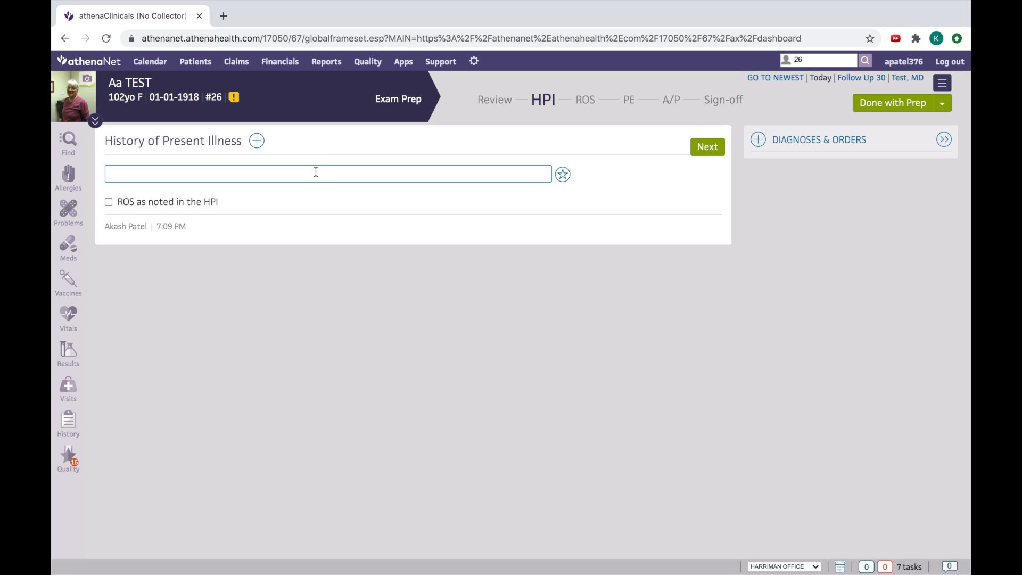
Expand adpdiabetesHPI in the HPI note, dismiss the error, and select the eye exam date blank
left_click(326, 173)
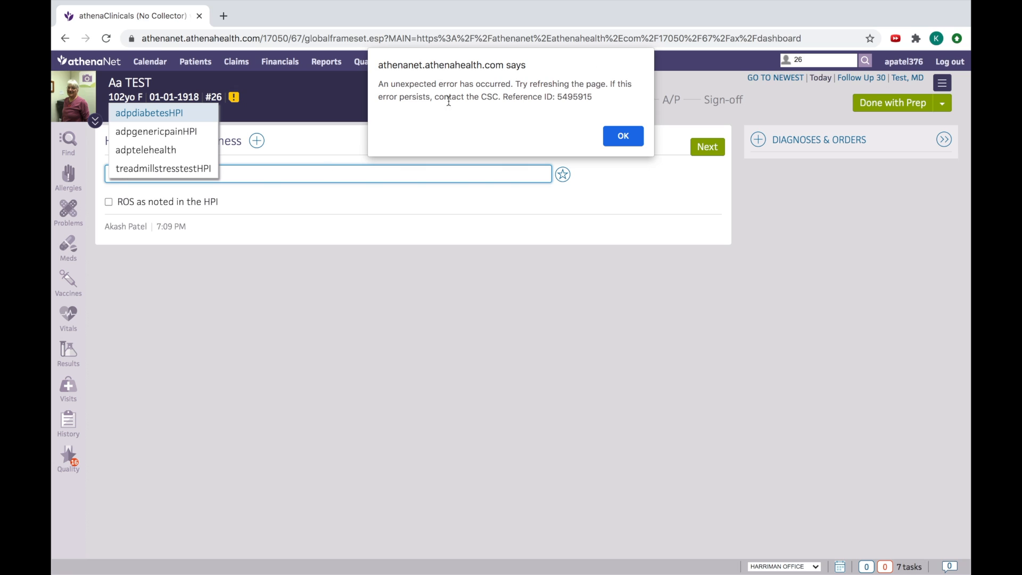
left_click(620, 135)
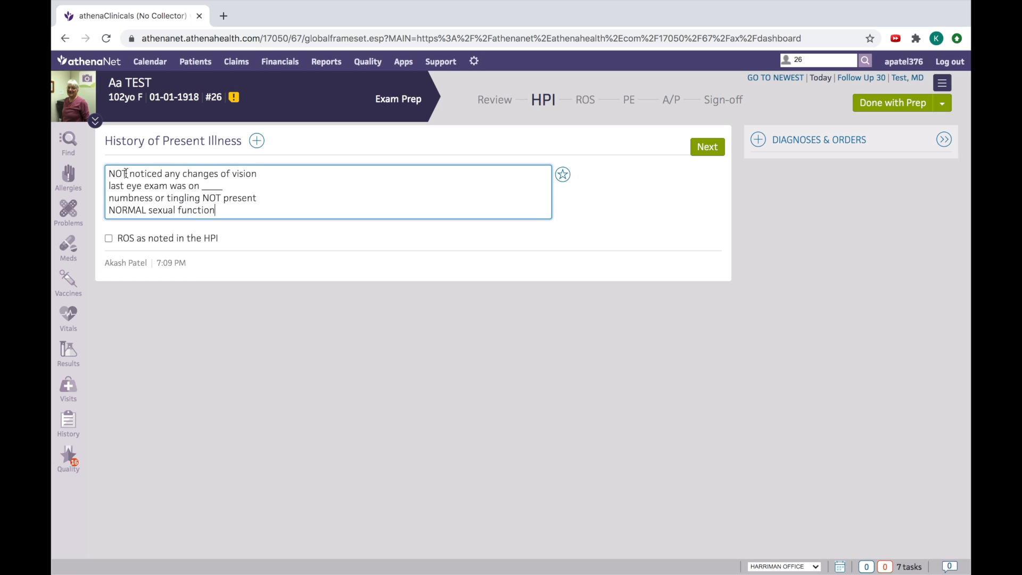
double_click(117, 174)
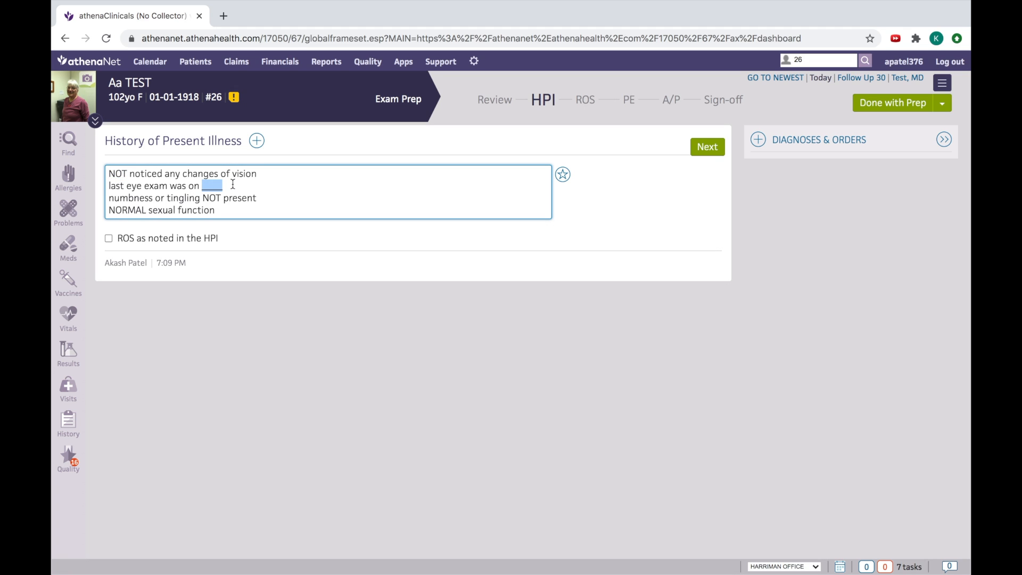
mouse_move(168, 198)
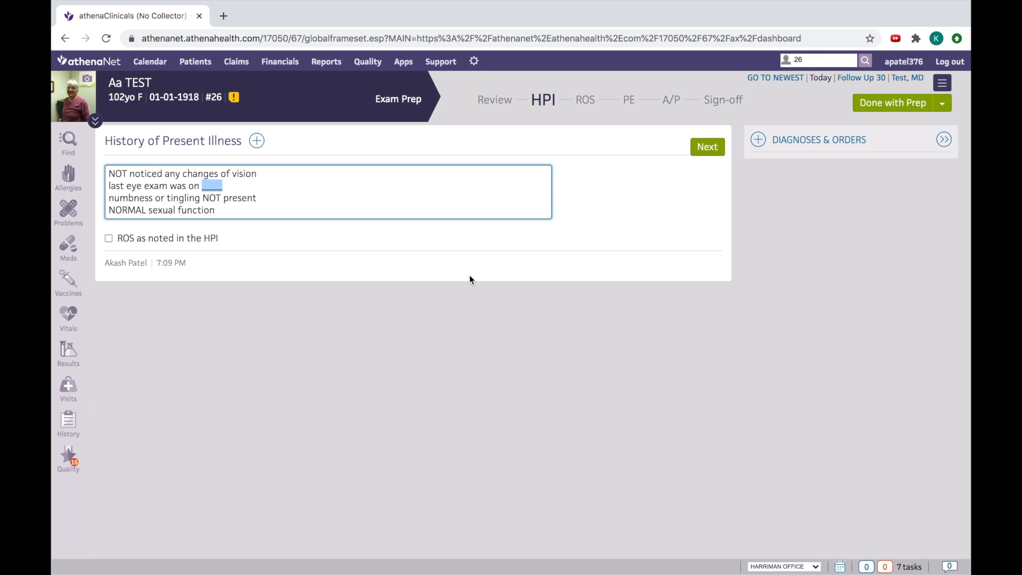
mouse_move(629, 138)
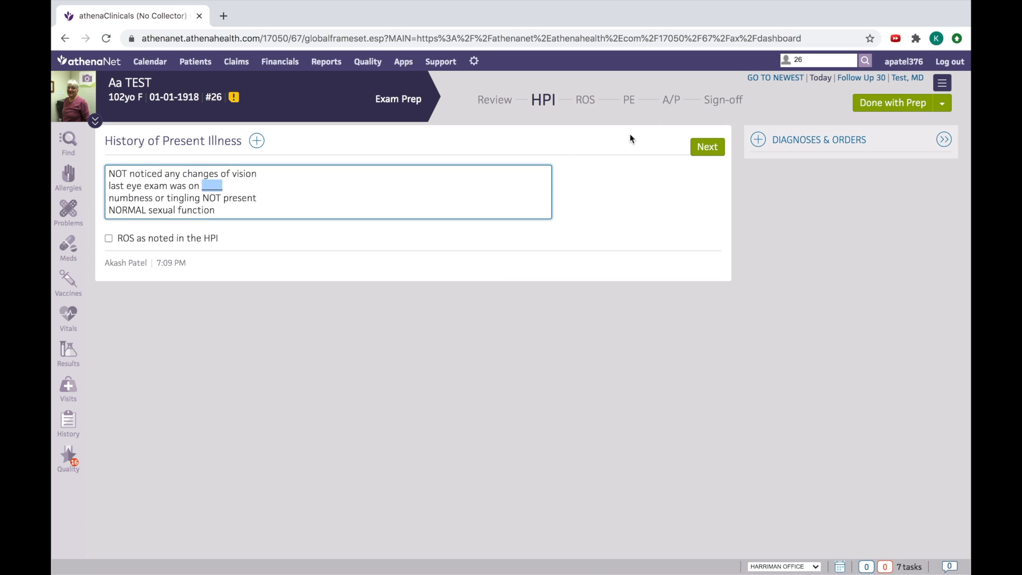
mouse_move(651, 26)
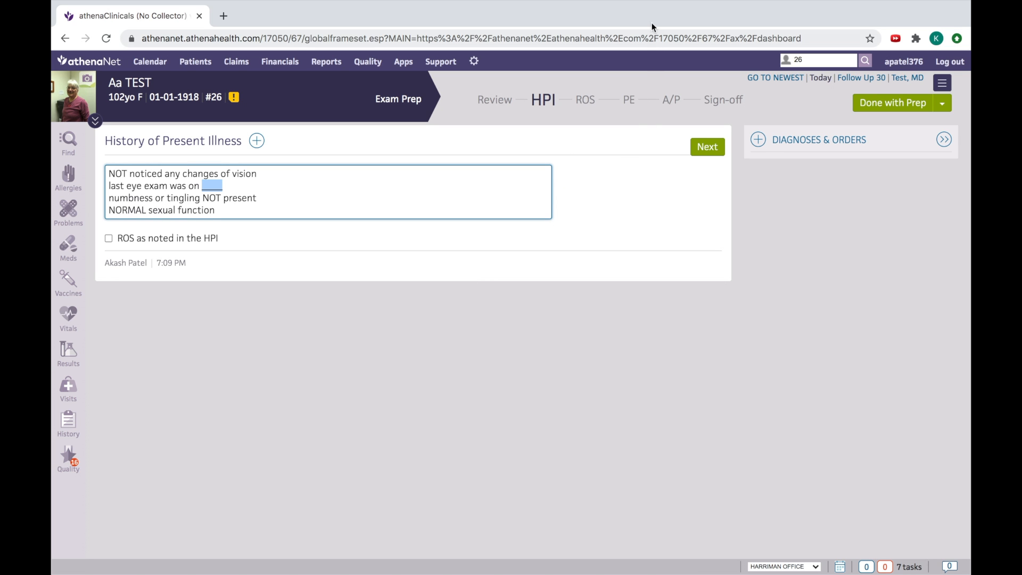